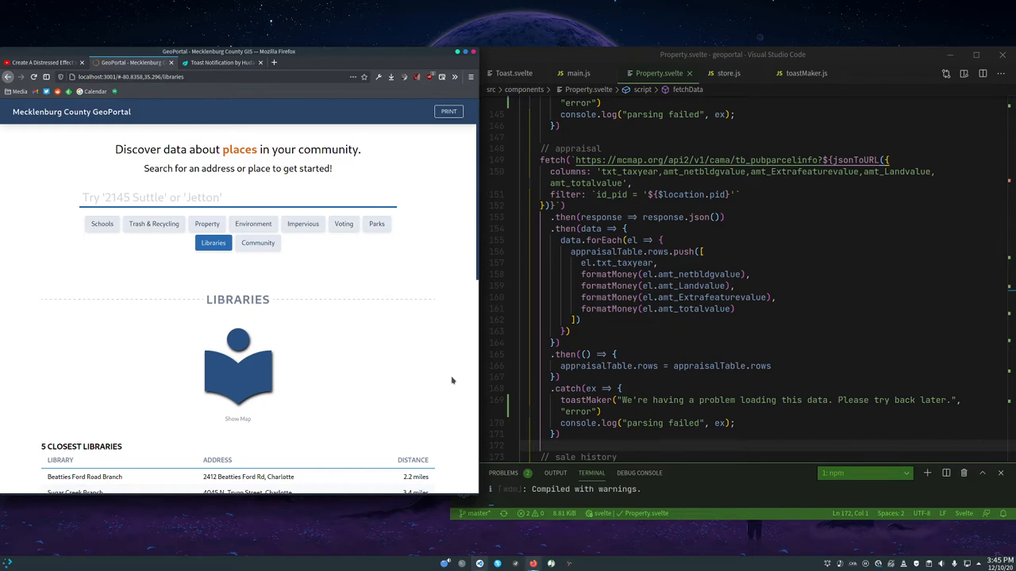
{"action": "mouse_move", "coordinate": [206, 223]}
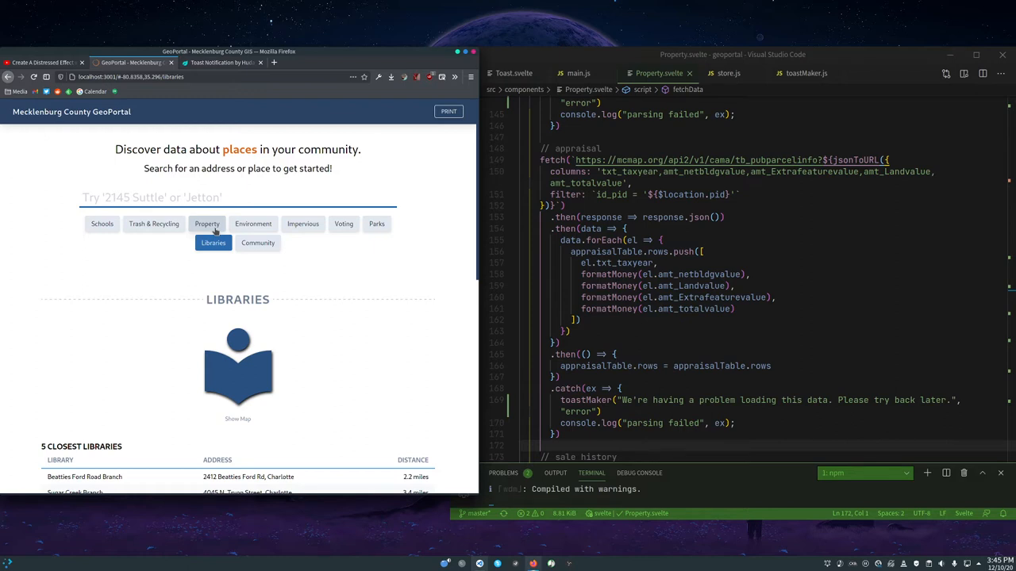
Switch the GeoPortal to the Property section for parcel 04532887, triggering the error toast.
{"action": "left_click", "coordinate": [206, 224]}
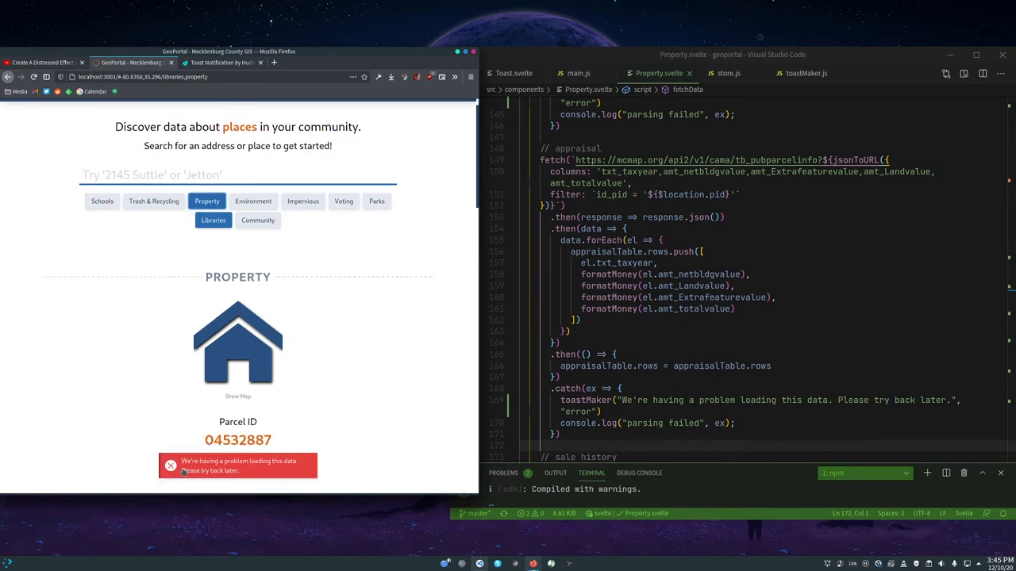
{"action": "mouse_move", "coordinate": [236, 480]}
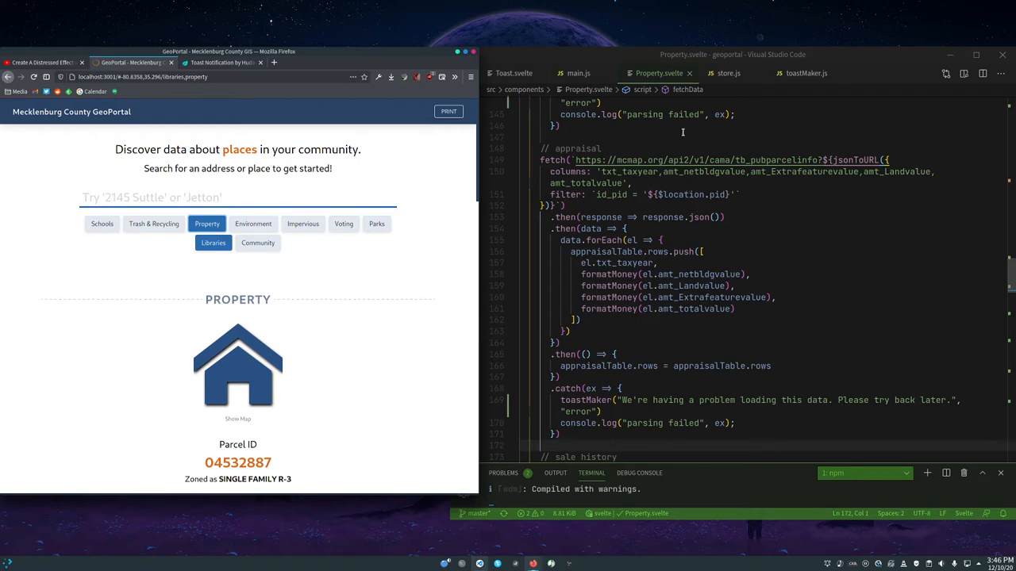
Review the message property and defaults of toastData in store.js, then move to Toast.svelte.
{"action": "left_click", "coordinate": [727, 73]}
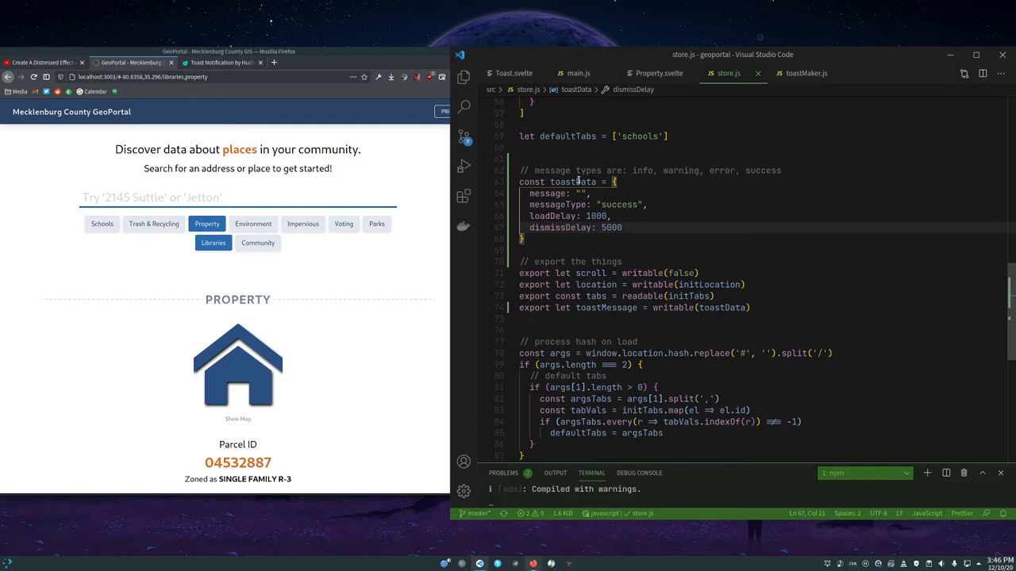
{"action": "double_click", "coordinate": [547, 194]}
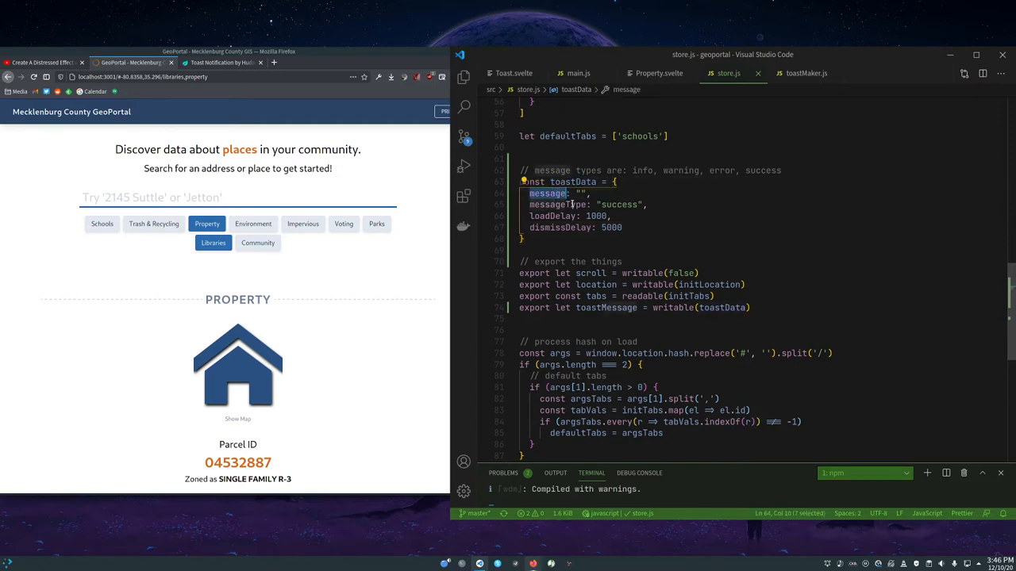
{"action": "double_click", "coordinate": [559, 204]}
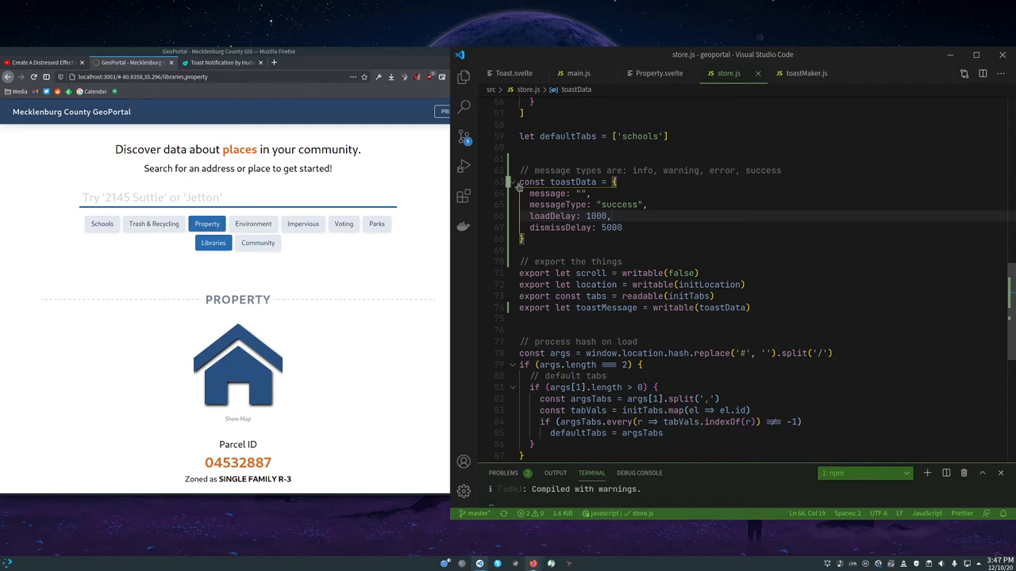
{"action": "left_click", "coordinate": [549, 308]}
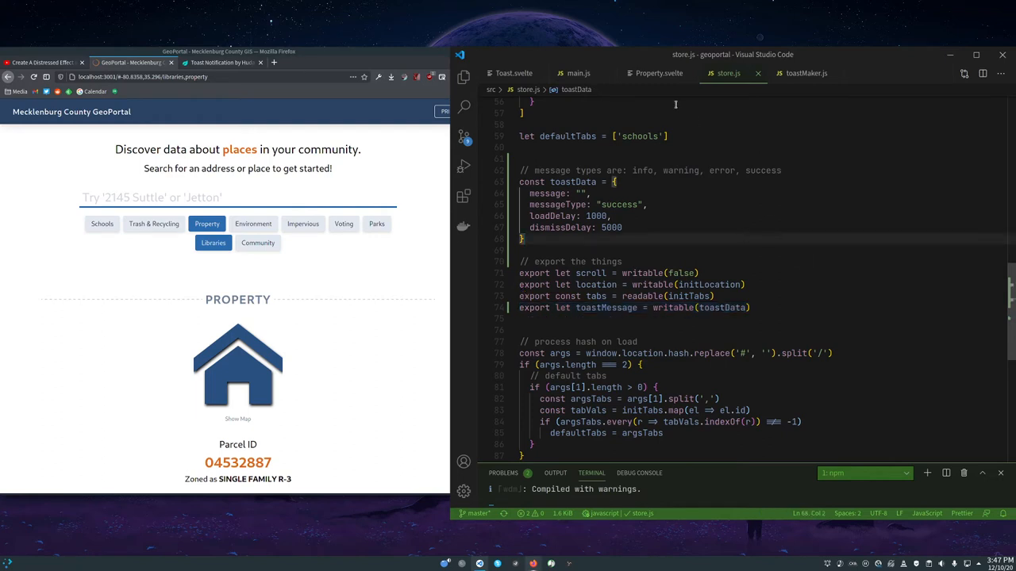
{"action": "left_click", "coordinate": [514, 73]}
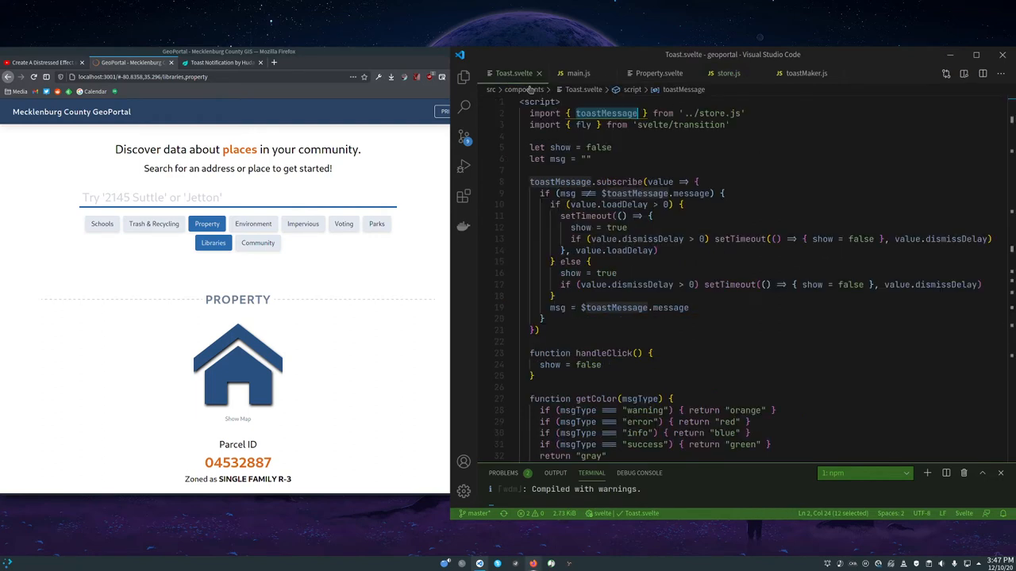
{"action": "left_click", "coordinate": [591, 159]}
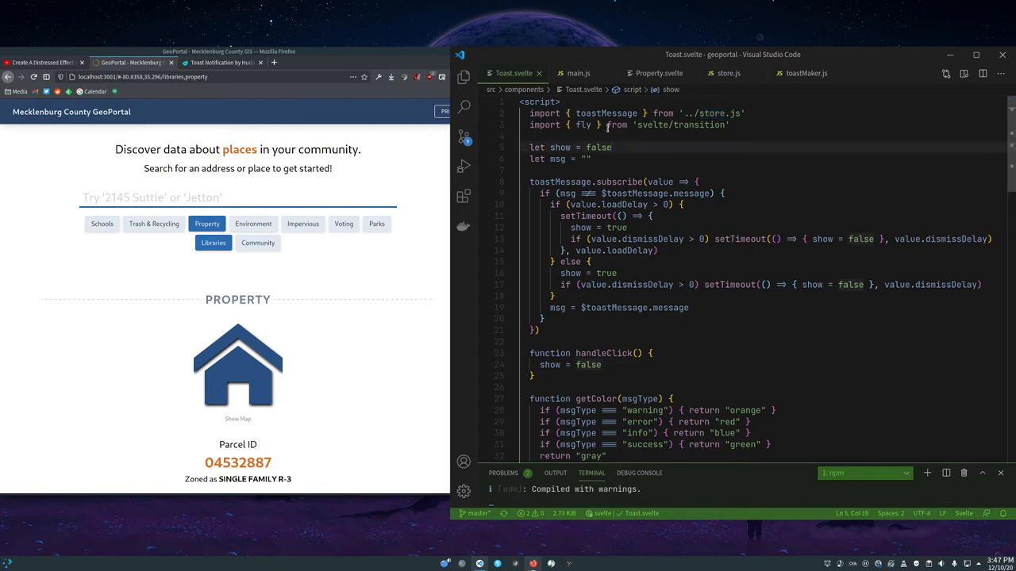
{"action": "double_click", "coordinate": [582, 123]}
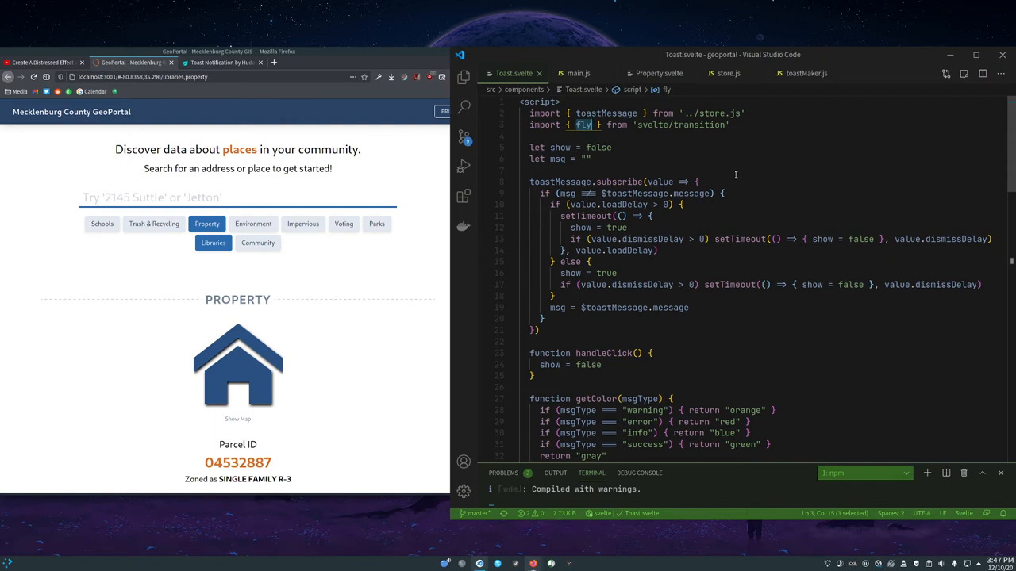
{"action": "mouse_move", "coordinate": [718, 164]}
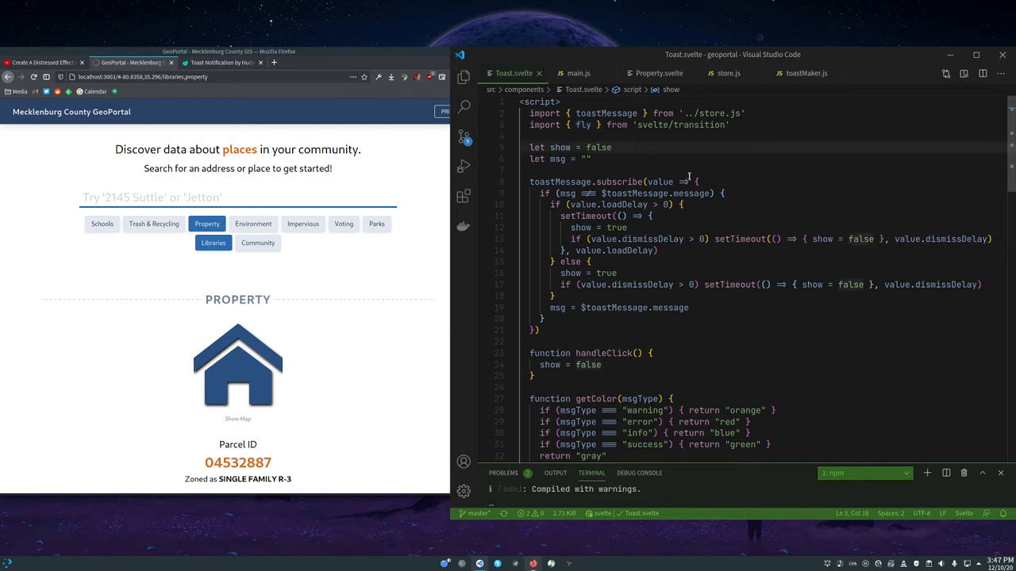
{"action": "mouse_move", "coordinate": [669, 194]}
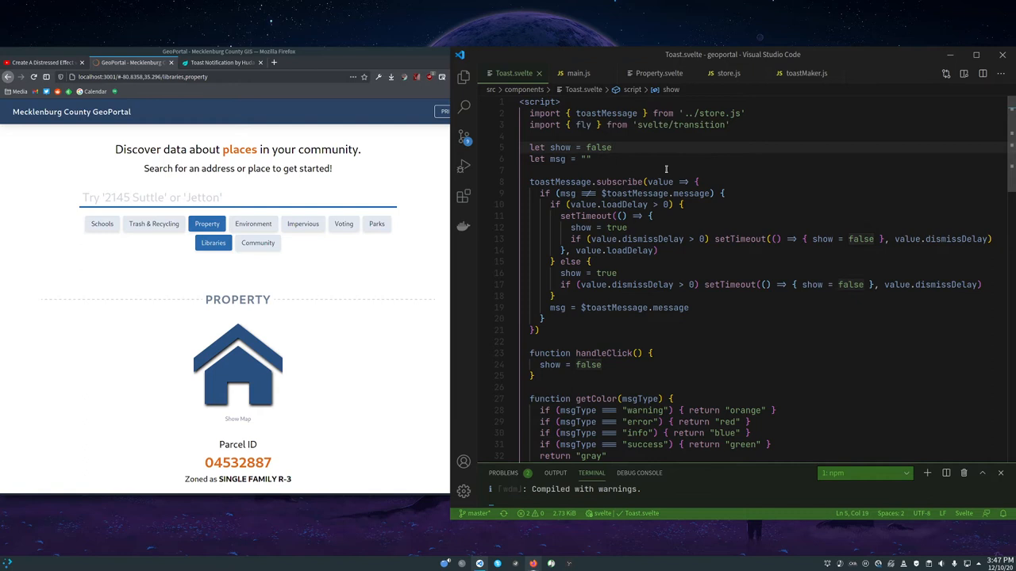
{"action": "double_click", "coordinate": [599, 146]}
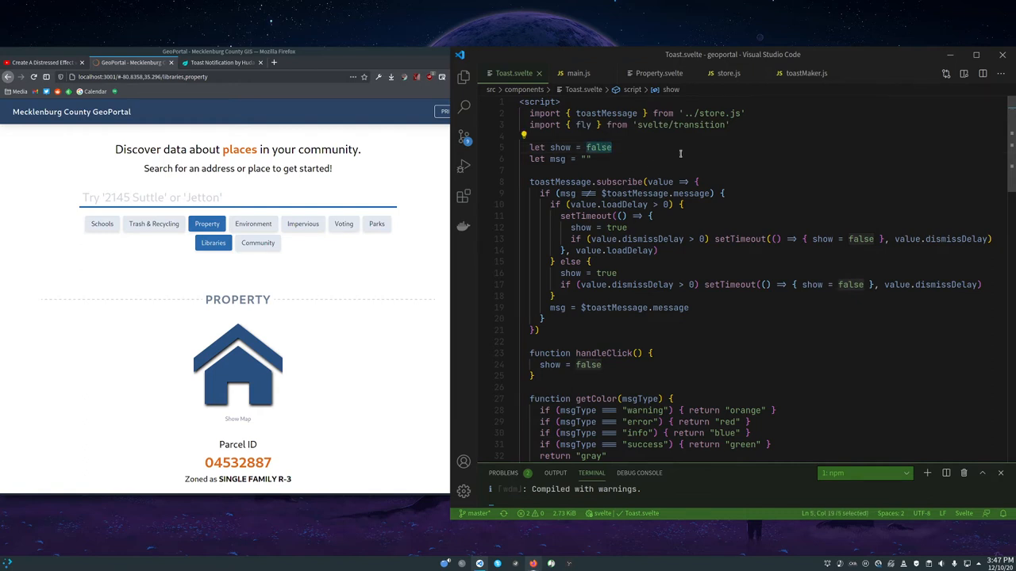
{"action": "left_click", "coordinate": [530, 169]}
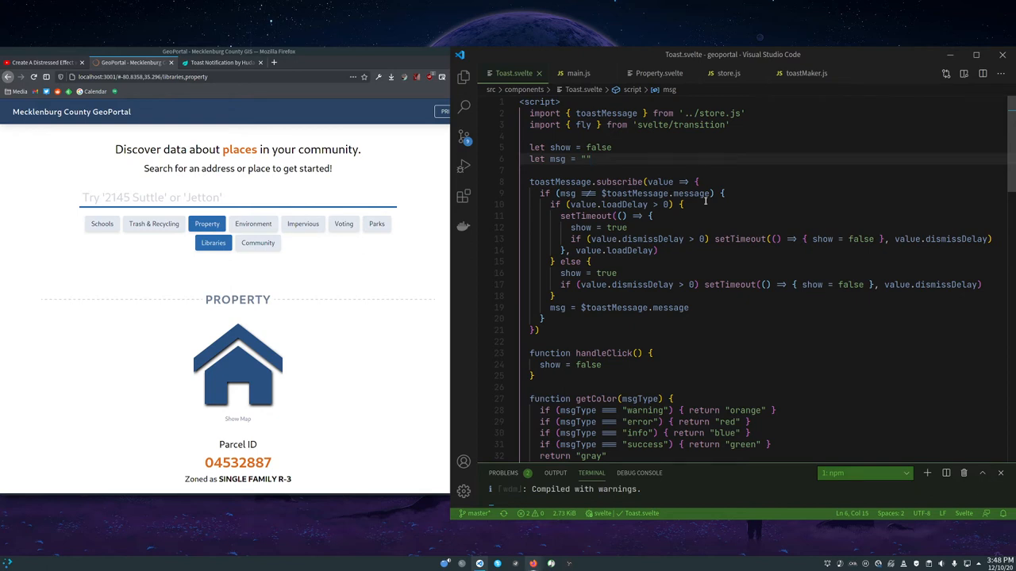
{"action": "left_click", "coordinate": [591, 159]}
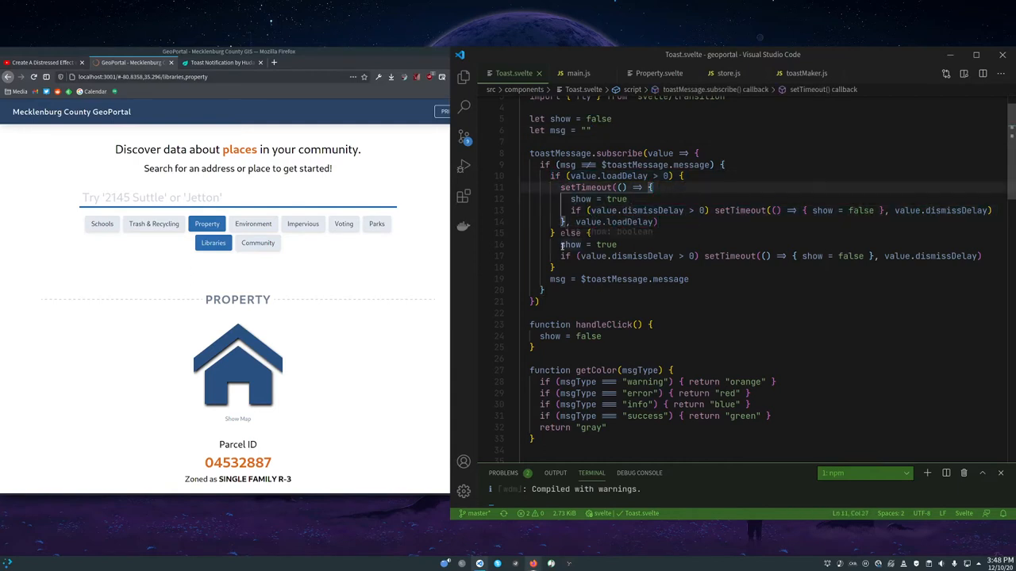
{"action": "double_click", "coordinate": [570, 244]}
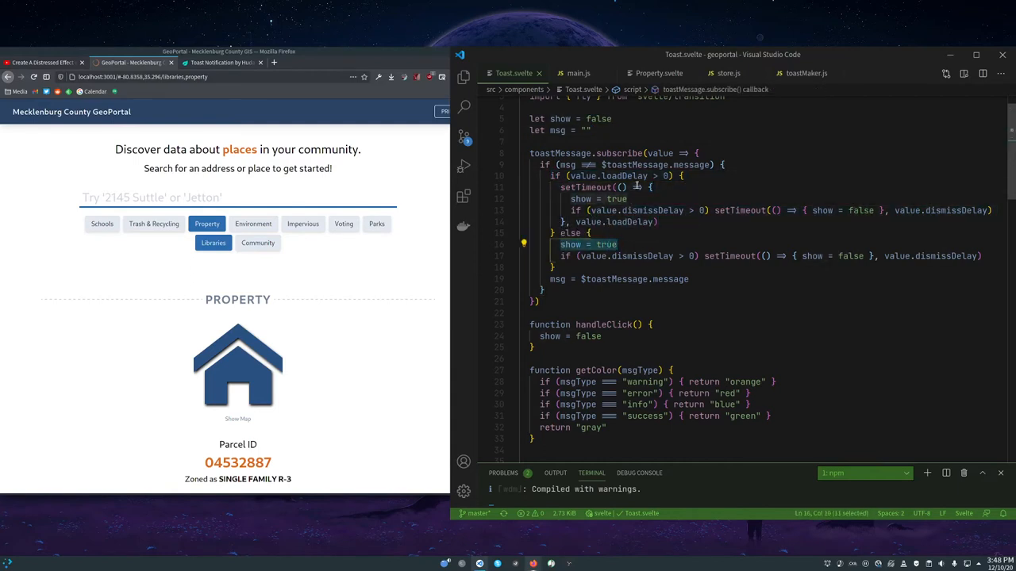
{"action": "mouse_move", "coordinate": [627, 175]}
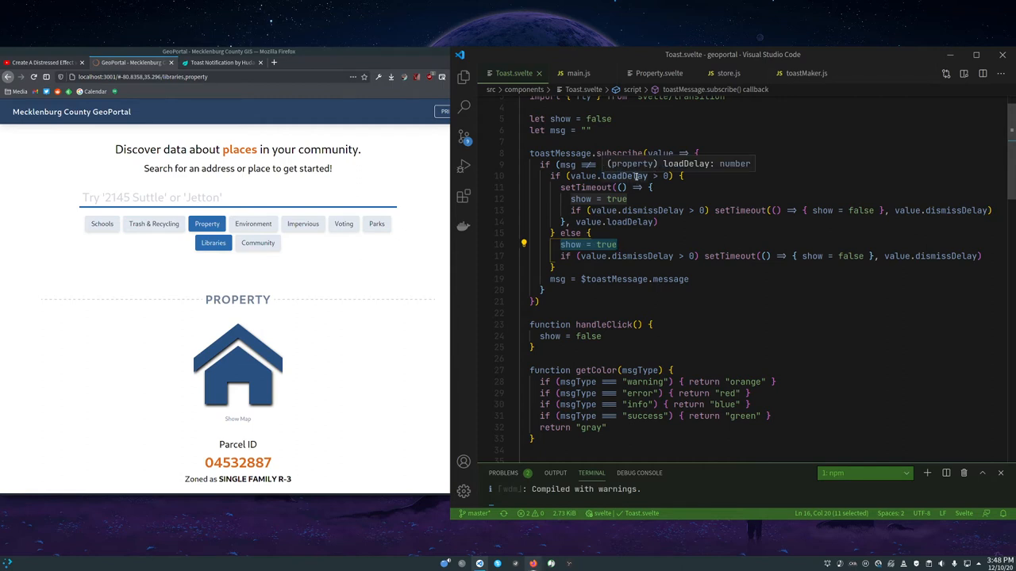
{"action": "left_click", "coordinate": [651, 188]}
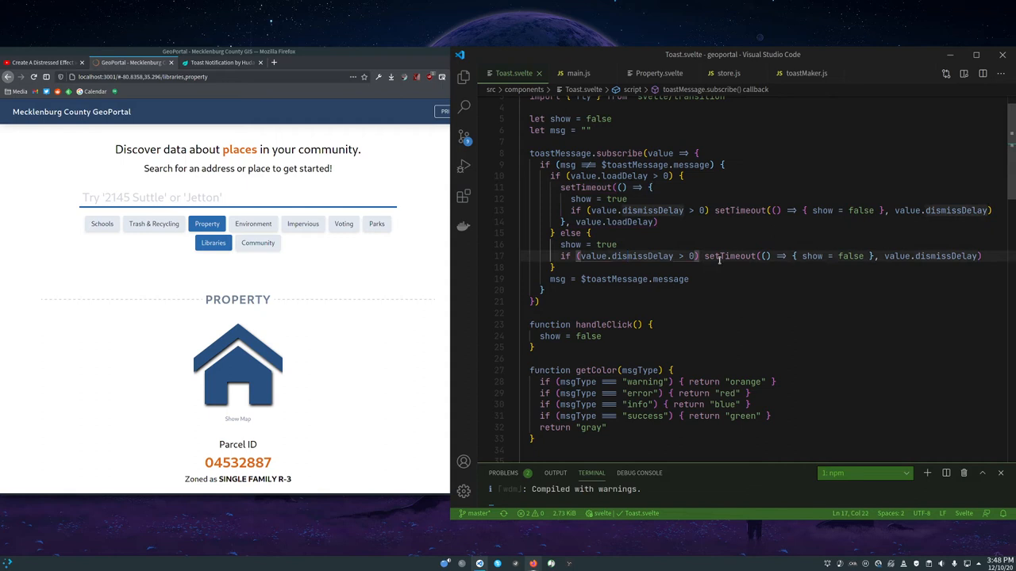
{"action": "mouse_move", "coordinate": [808, 263]}
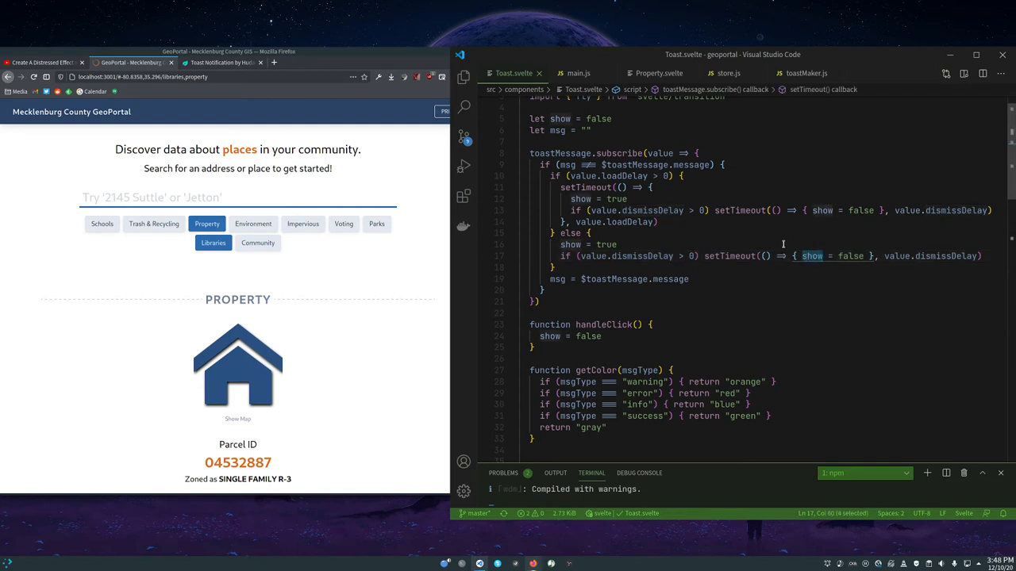
{"action": "left_click", "coordinate": [558, 279]}
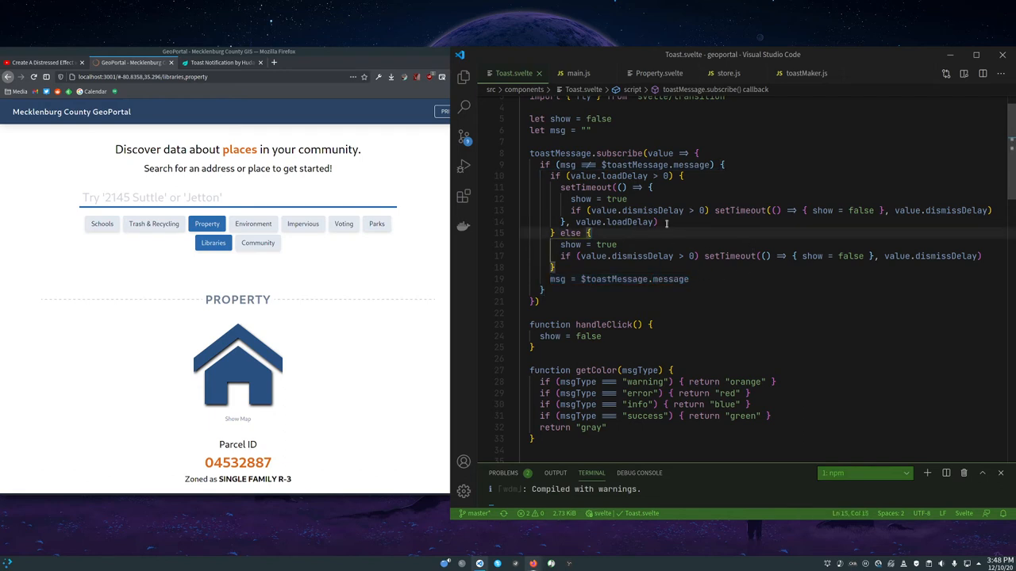
{"action": "scroll", "scroll_direction": "down", "scroll_amount": 3}
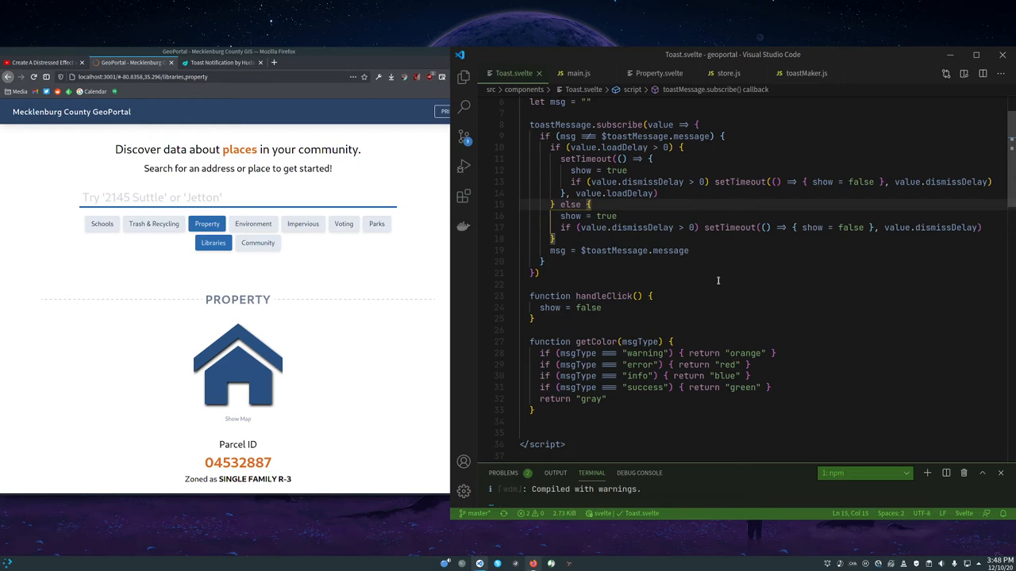
{"action": "left_click", "coordinate": [539, 285]}
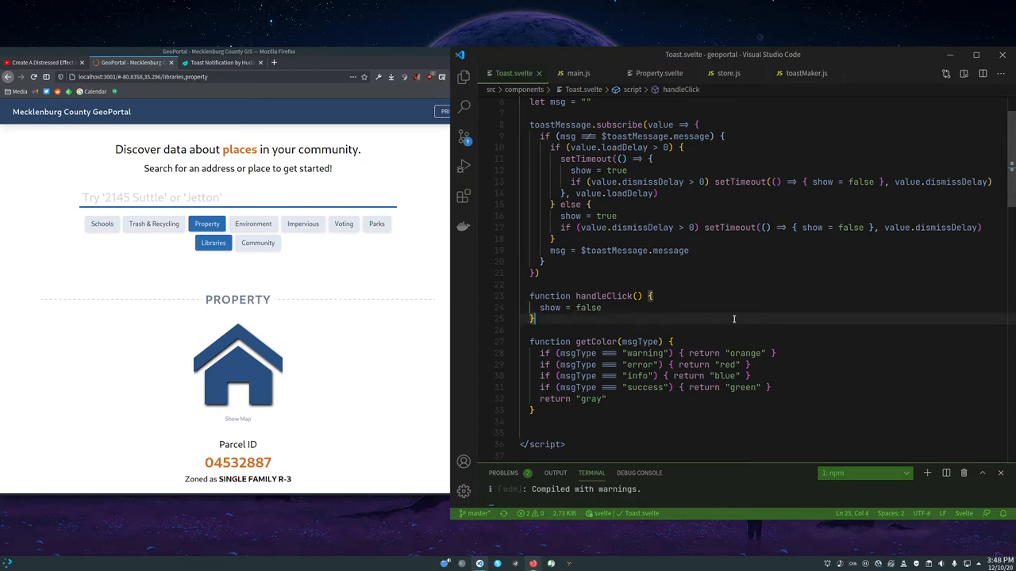
{"action": "mouse_move", "coordinate": [584, 308]}
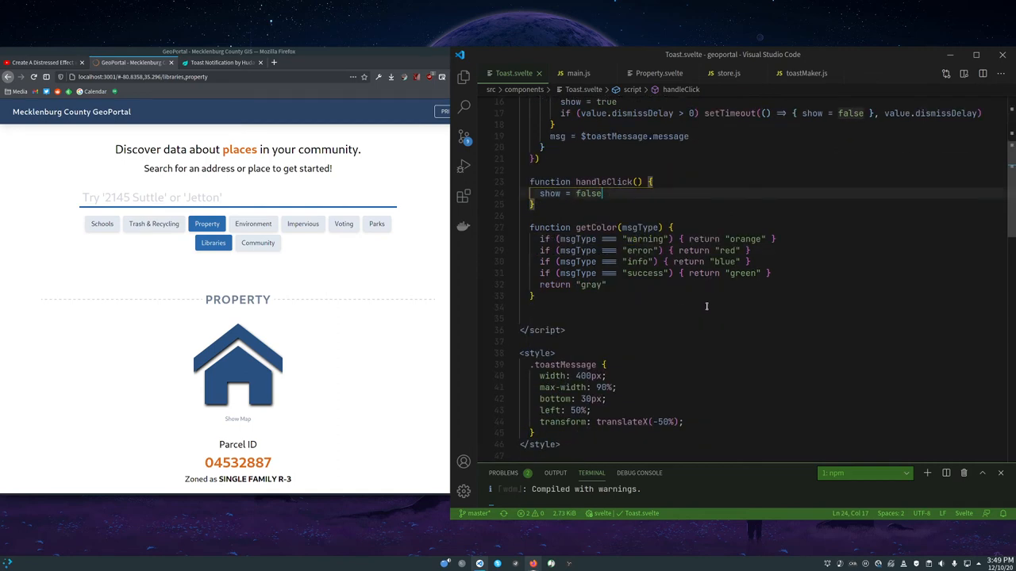
{"action": "left_click", "coordinate": [677, 308]}
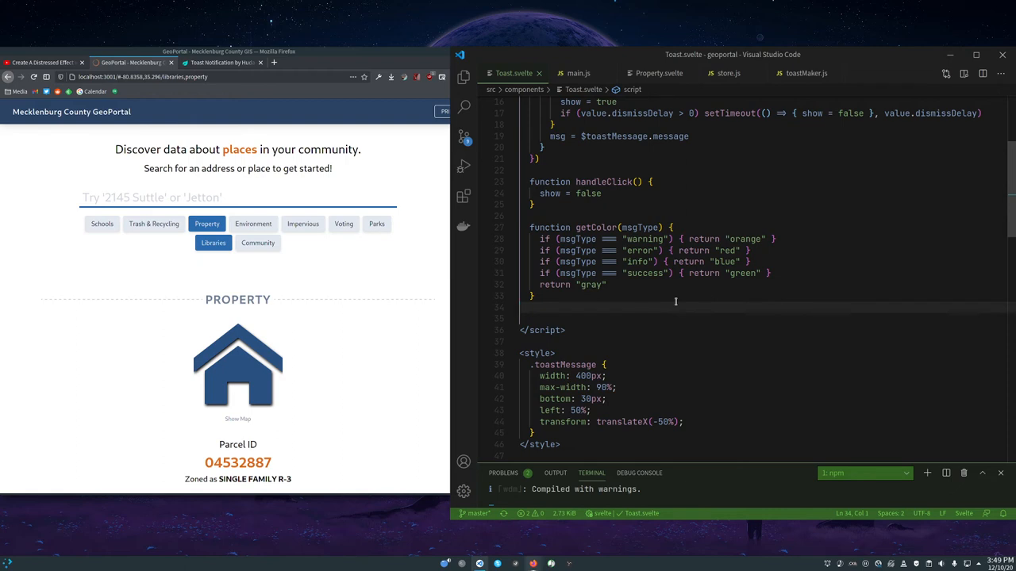
{"action": "left_click", "coordinate": [638, 262]}
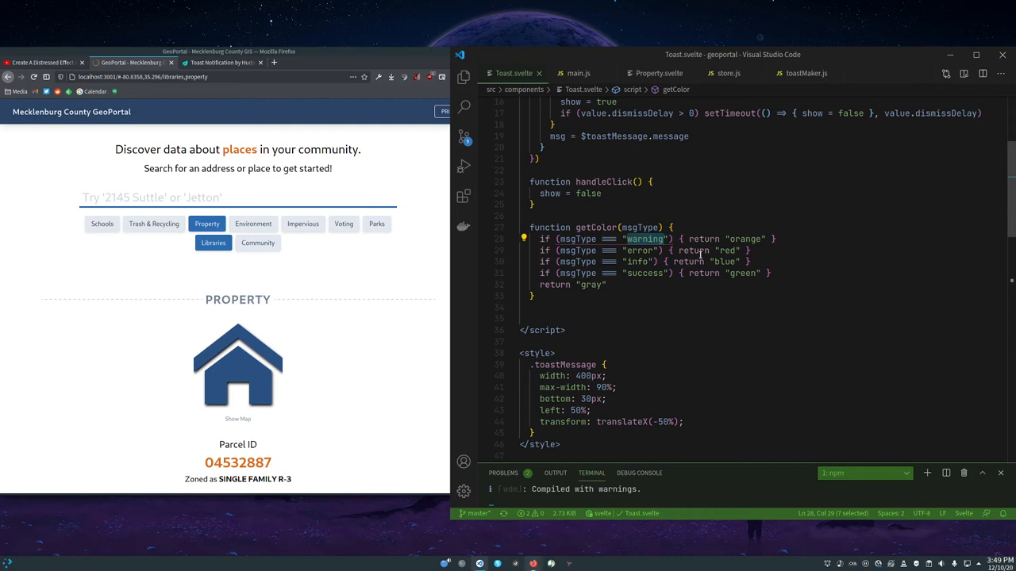
{"action": "mouse_move", "coordinate": [716, 280]}
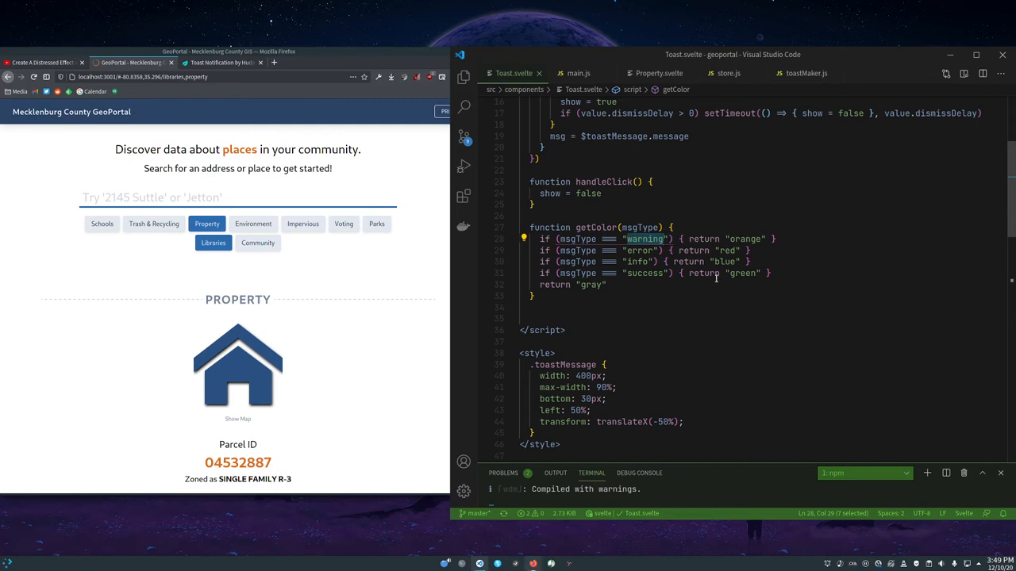
{"action": "scroll", "scroll_direction": "down", "scroll_amount": 3}
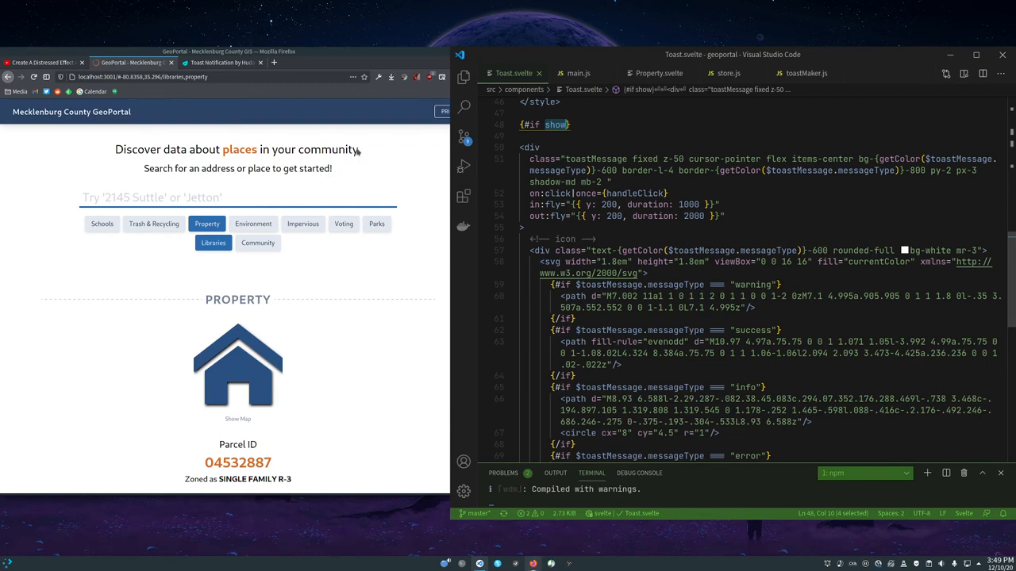
{"action": "left_click", "coordinate": [223, 62]}
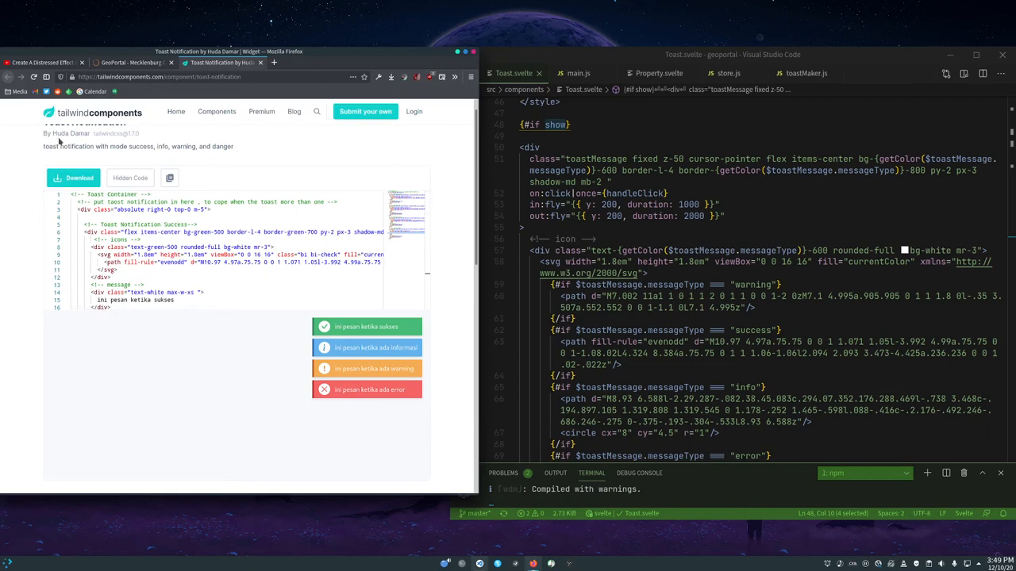
{"action": "mouse_move", "coordinate": [200, 162]}
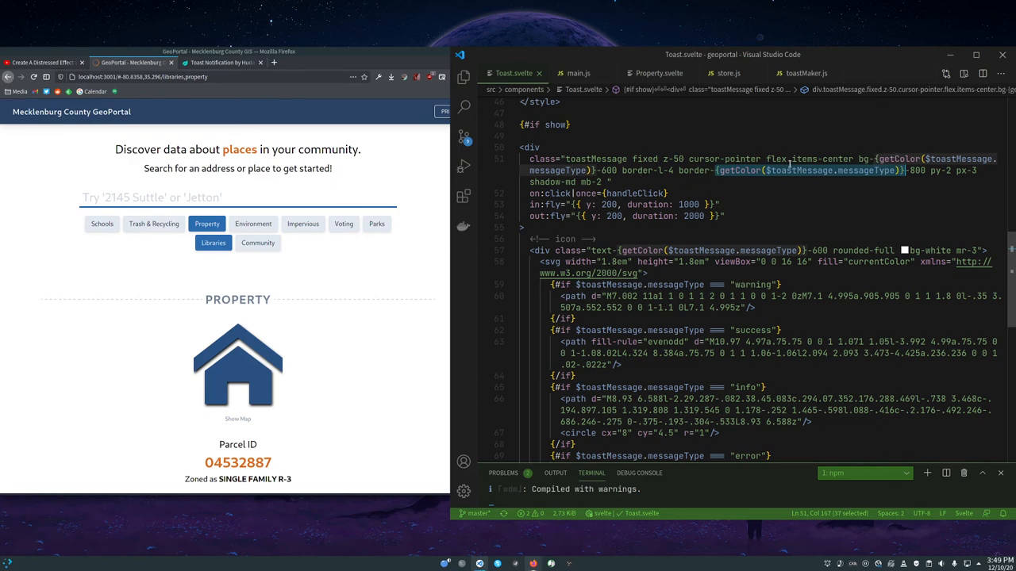
{"action": "mouse_move", "coordinate": [841, 250]}
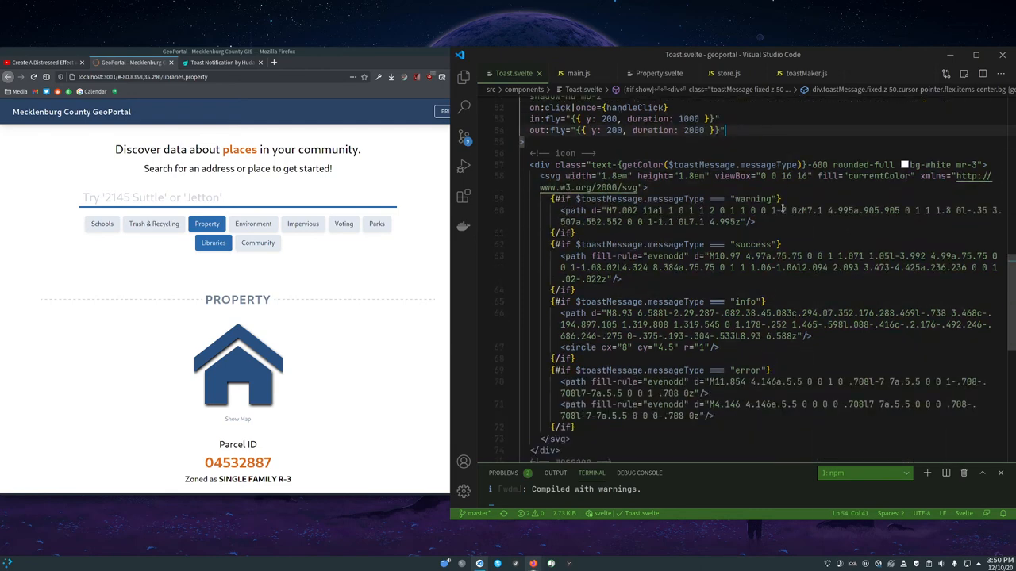
{"action": "scroll", "scroll_direction": "down", "scroll_amount": 3}
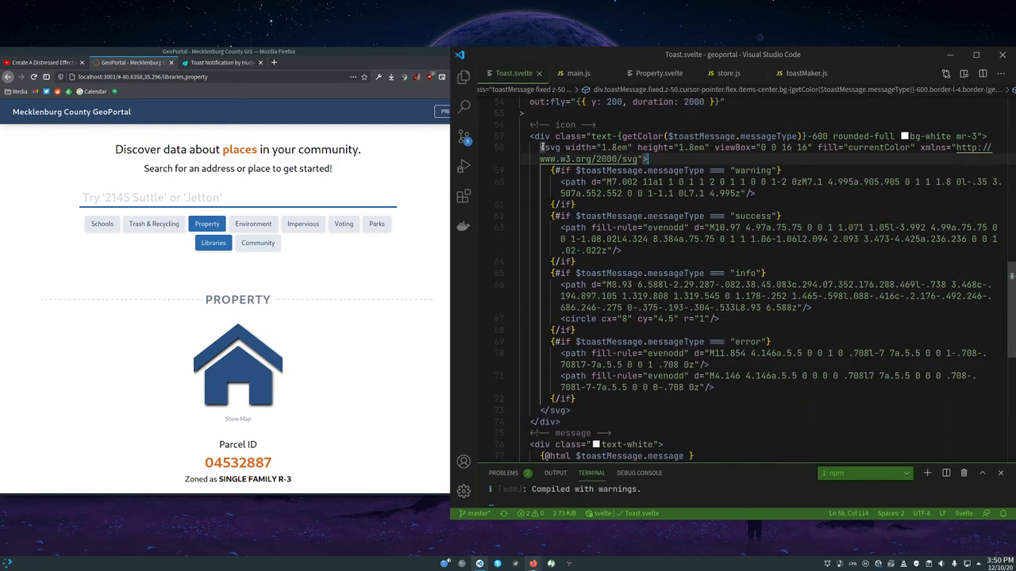
{"action": "left_click", "coordinate": [697, 171]}
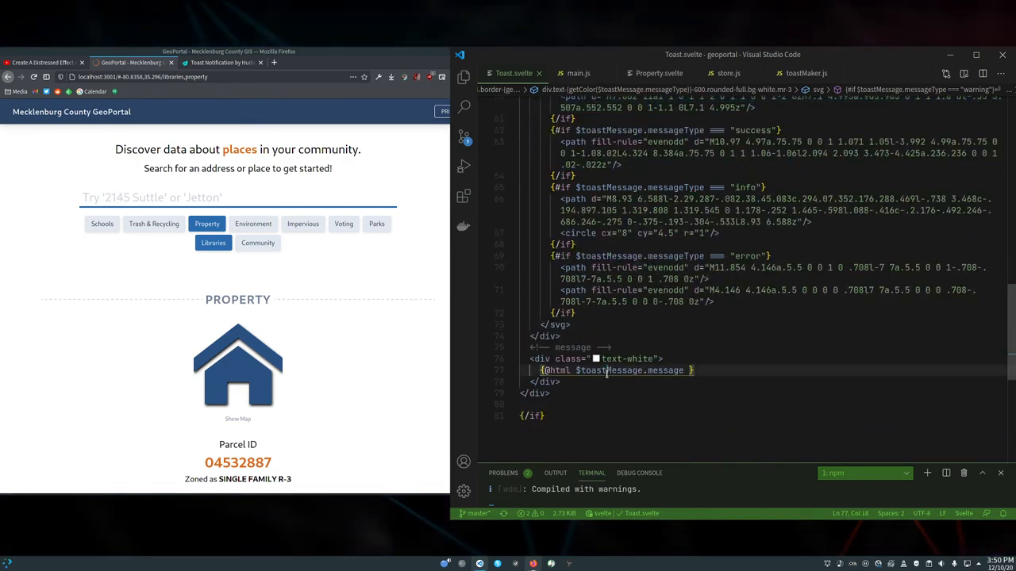
{"action": "scroll", "scroll_direction": "up", "scroll_amount": 3}
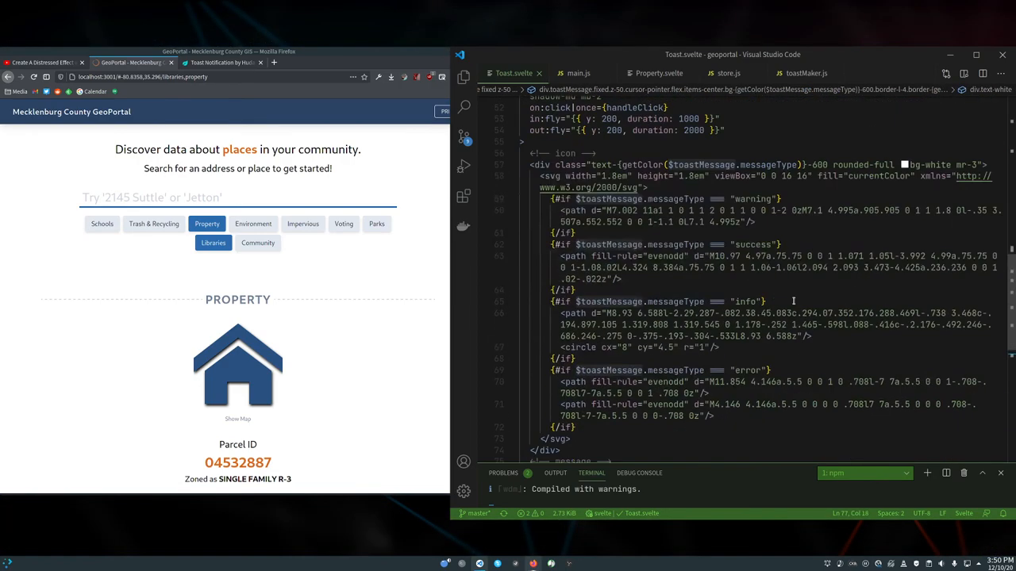
{"action": "scroll", "scroll_direction": "up", "scroll_amount": 3}
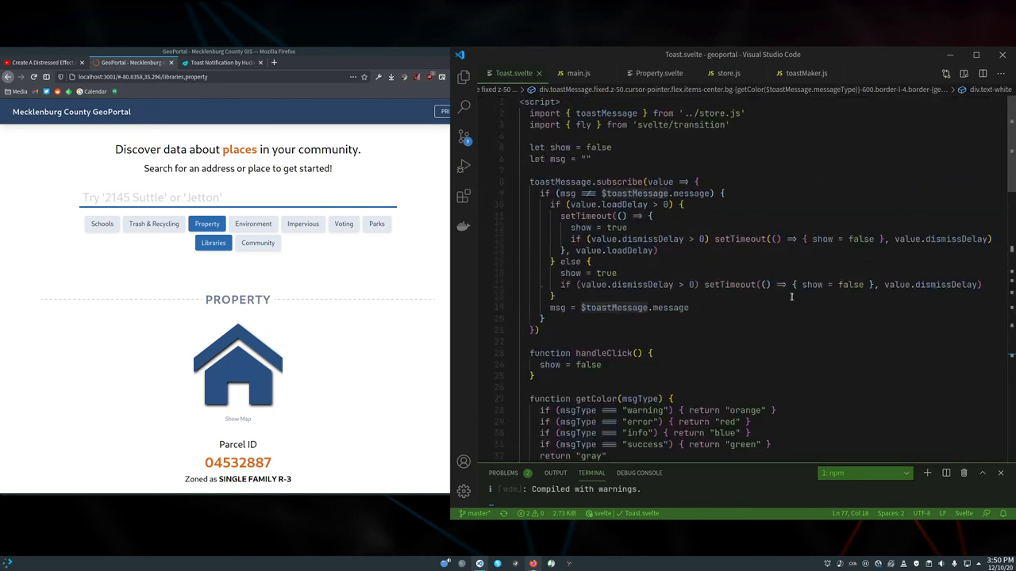
{"action": "mouse_move", "coordinate": [781, 159]}
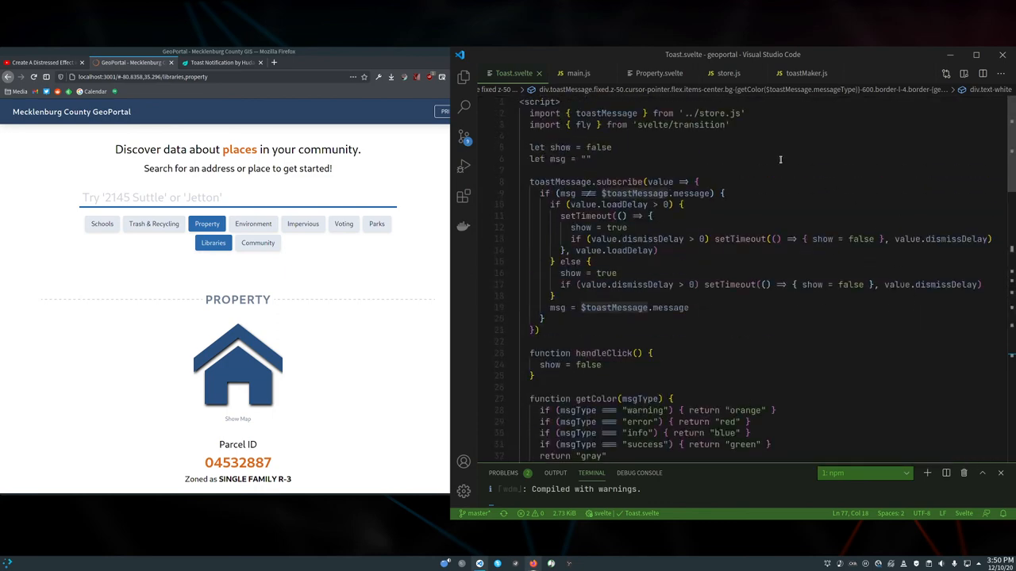
Highlight the store's subscribe call in Toast.svelte and move on to toastMaker.js.
{"action": "left_click", "coordinate": [575, 146]}
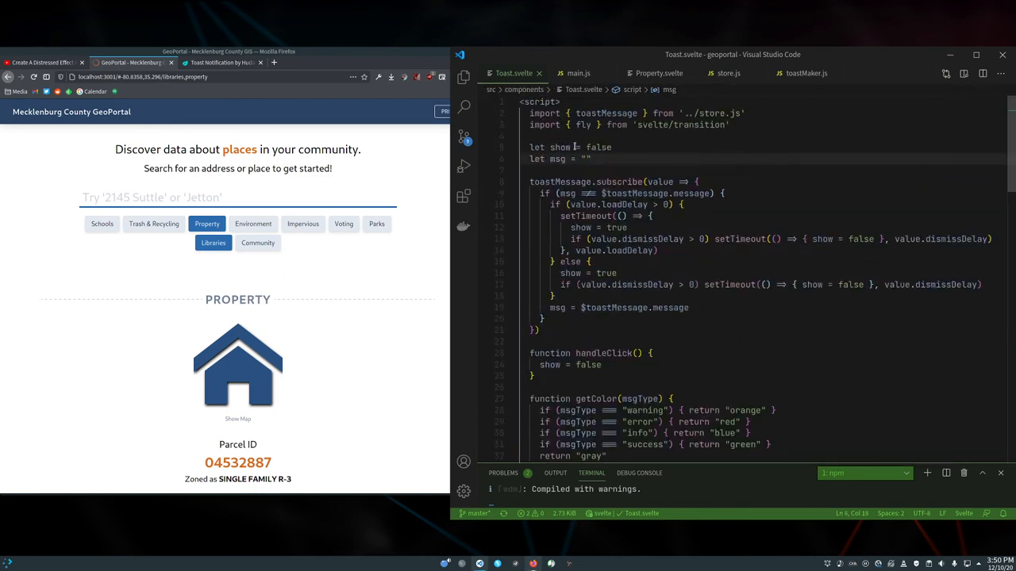
{"action": "mouse_move", "coordinate": [622, 181]}
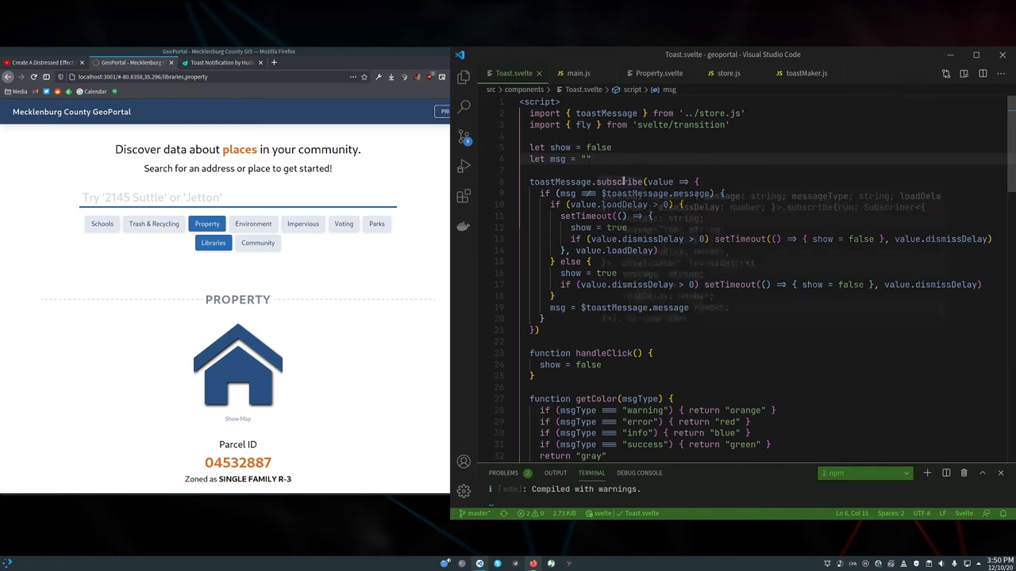
{"action": "double_click", "coordinate": [619, 181]}
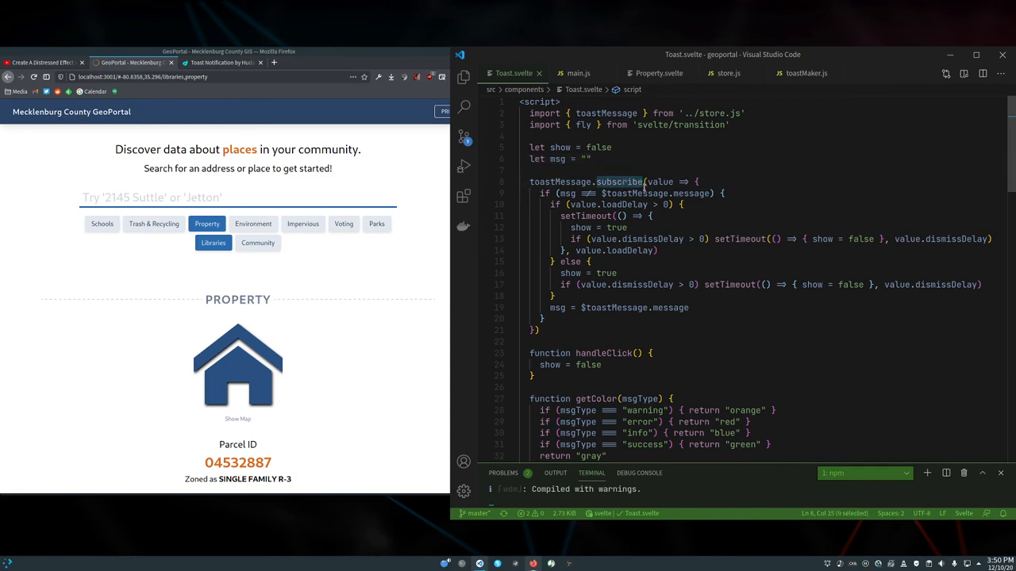
{"action": "left_click", "coordinate": [807, 73]}
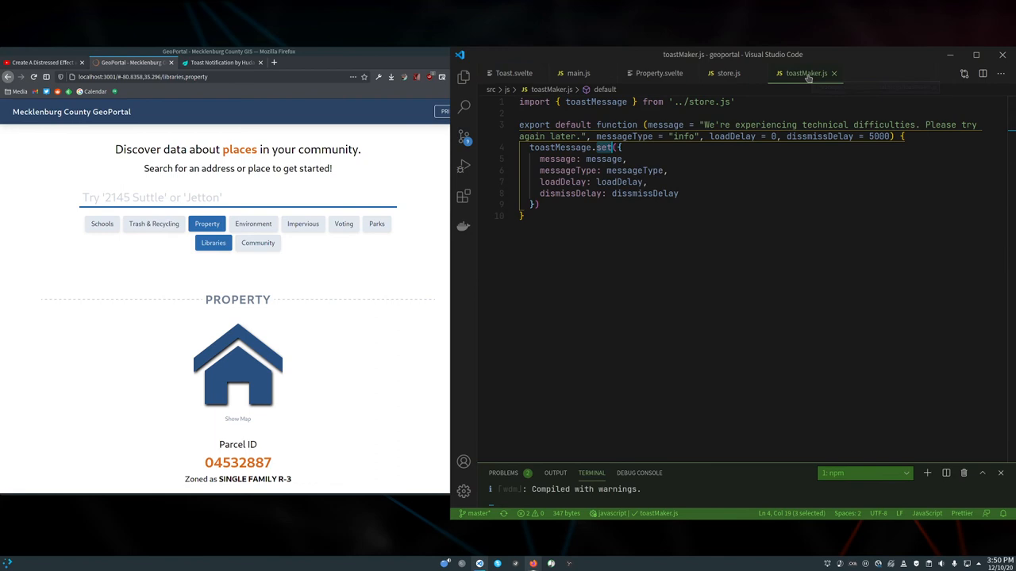
Review toastMaker.js and its dismissDelay parameter, then move to Property.svelte.
{"action": "left_click", "coordinate": [743, 184]}
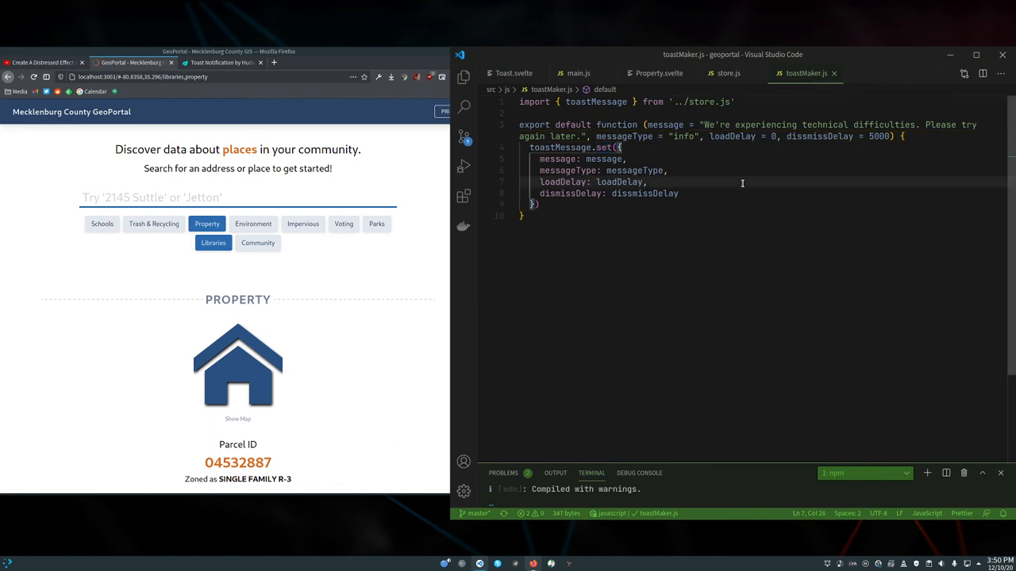
{"action": "mouse_move", "coordinate": [740, 178]}
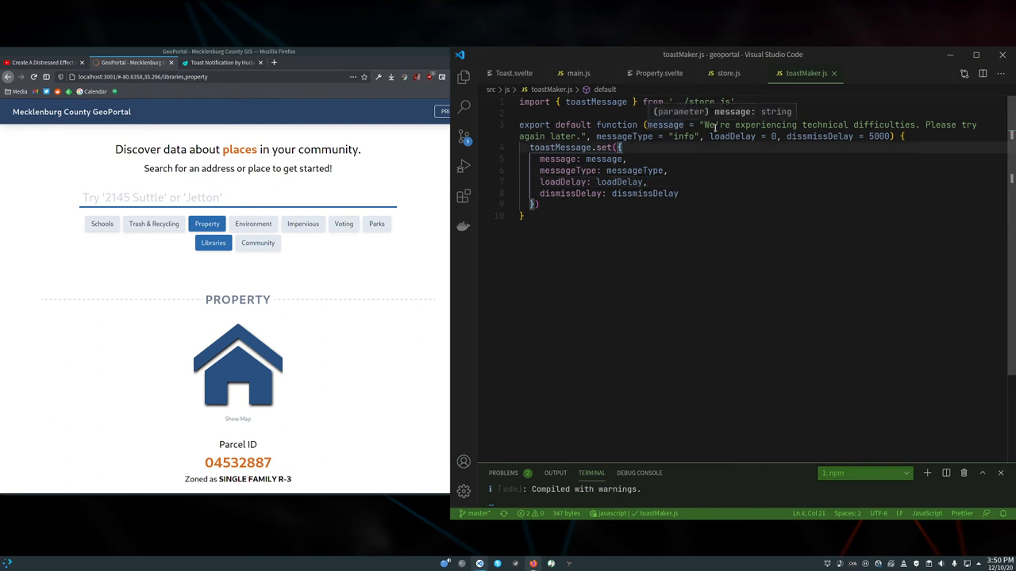
{"action": "mouse_move", "coordinate": [738, 137]}
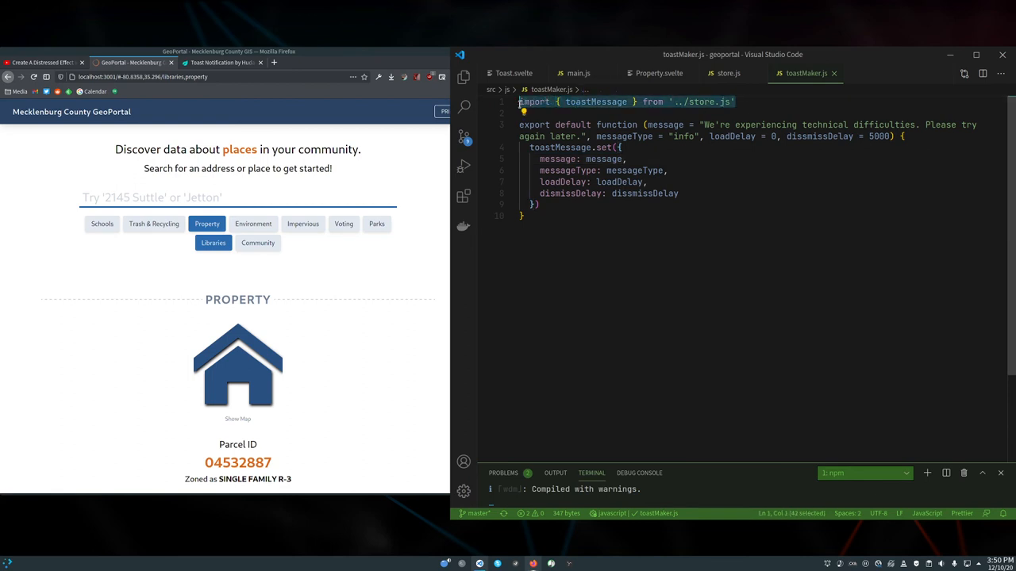
{"action": "mouse_move", "coordinate": [784, 215]}
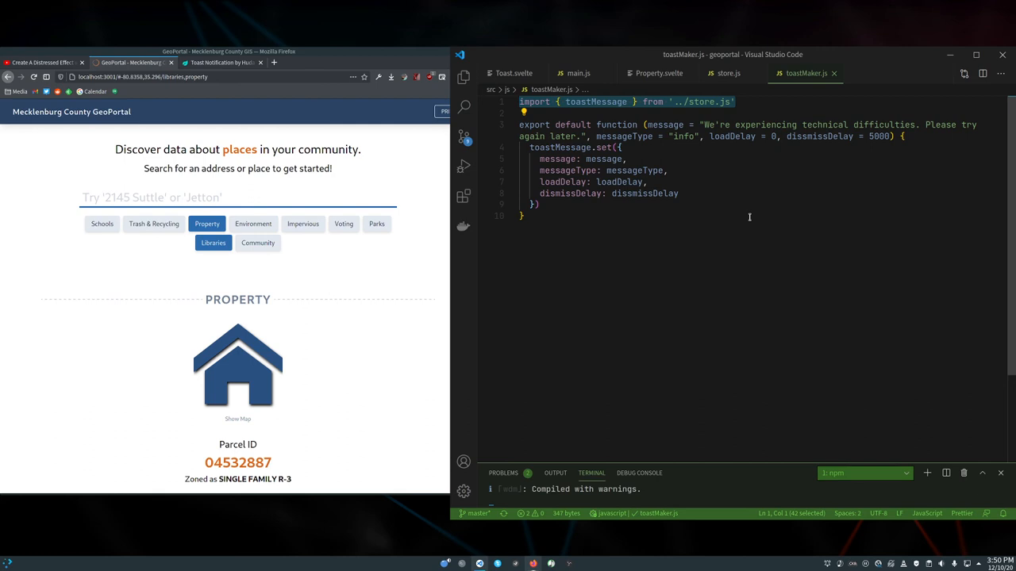
{"action": "left_click", "coordinate": [594, 208]}
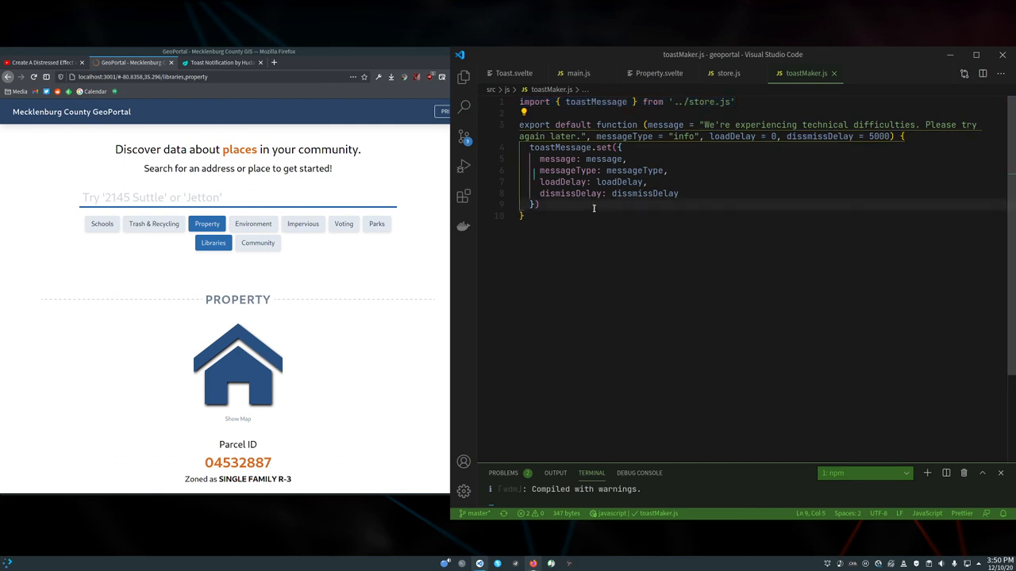
{"action": "double_click", "coordinate": [595, 101]}
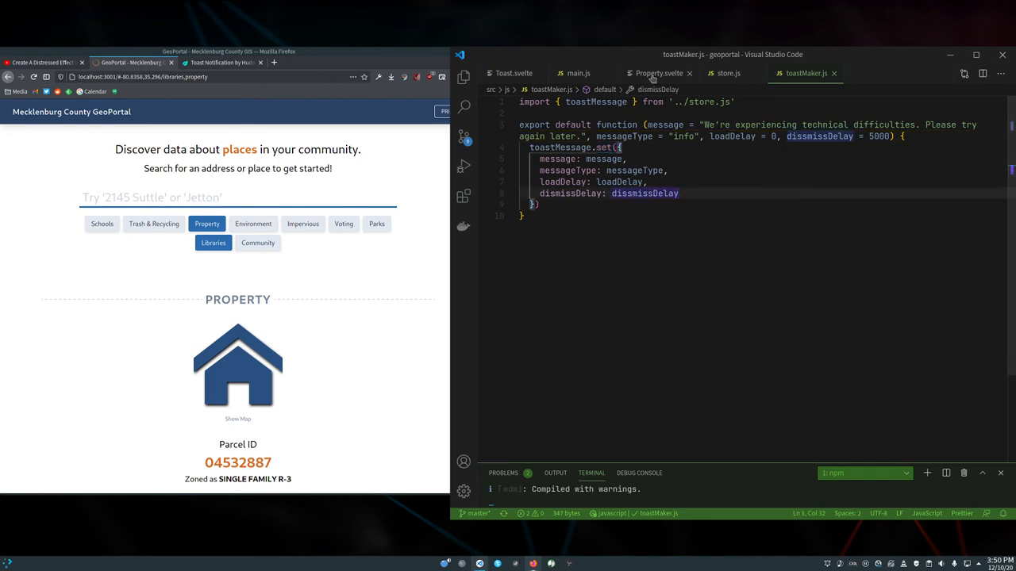
{"action": "left_click", "coordinate": [659, 73]}
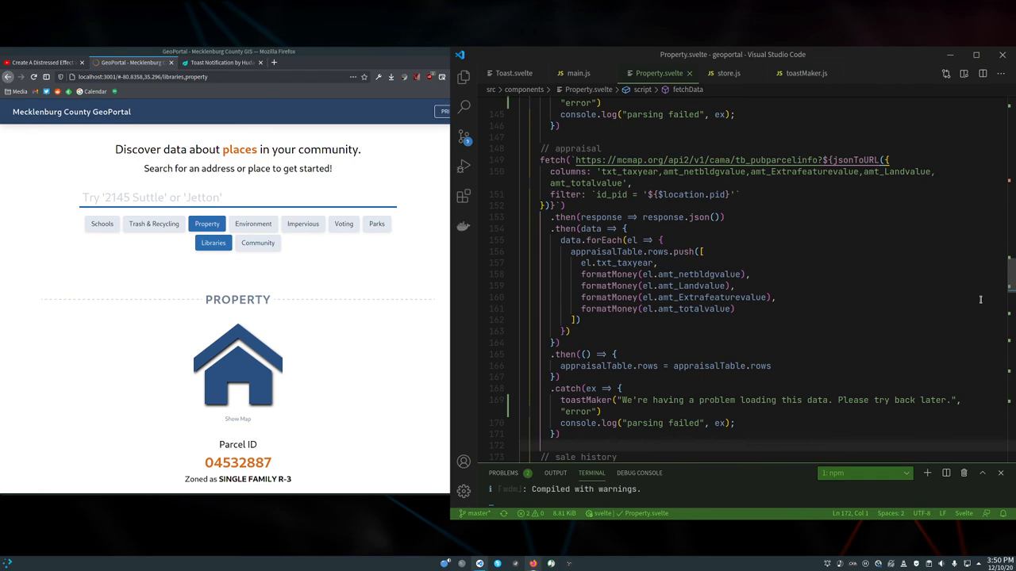
{"action": "scroll", "scroll_direction": "up", "scroll_amount": 3}
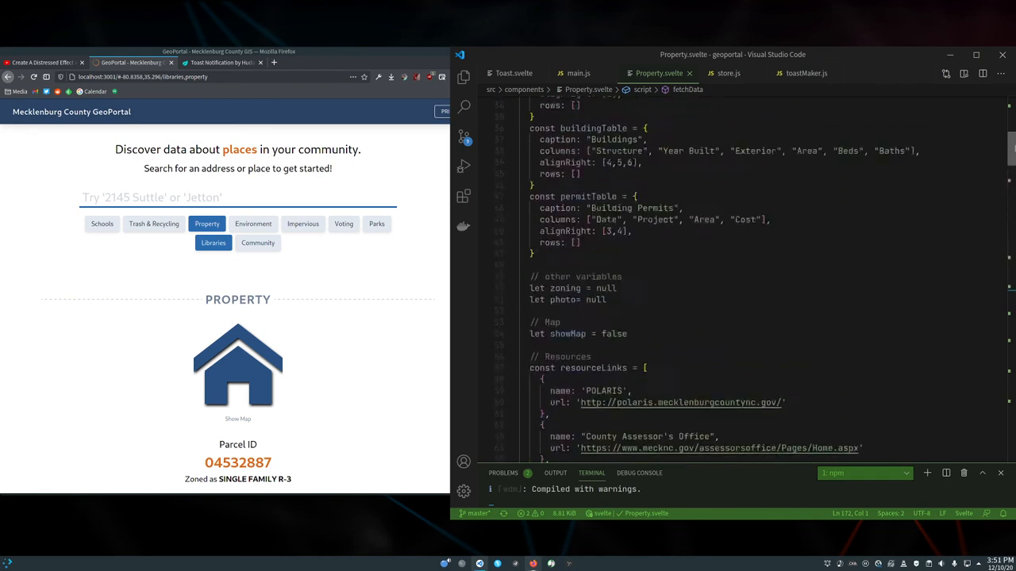
{"action": "scroll", "scroll_direction": "up", "scroll_amount": 3}
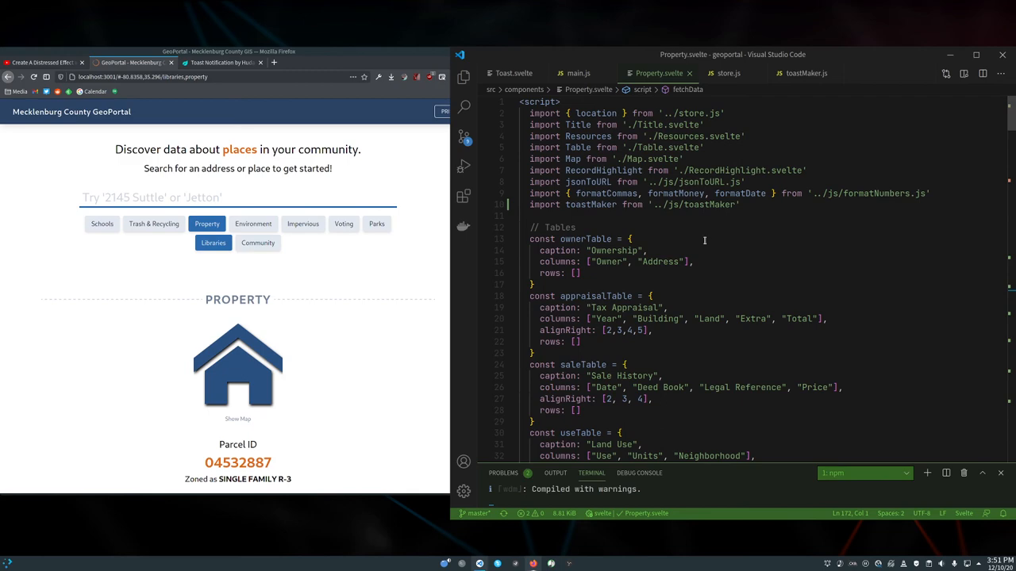
{"action": "double_click", "coordinate": [590, 204]}
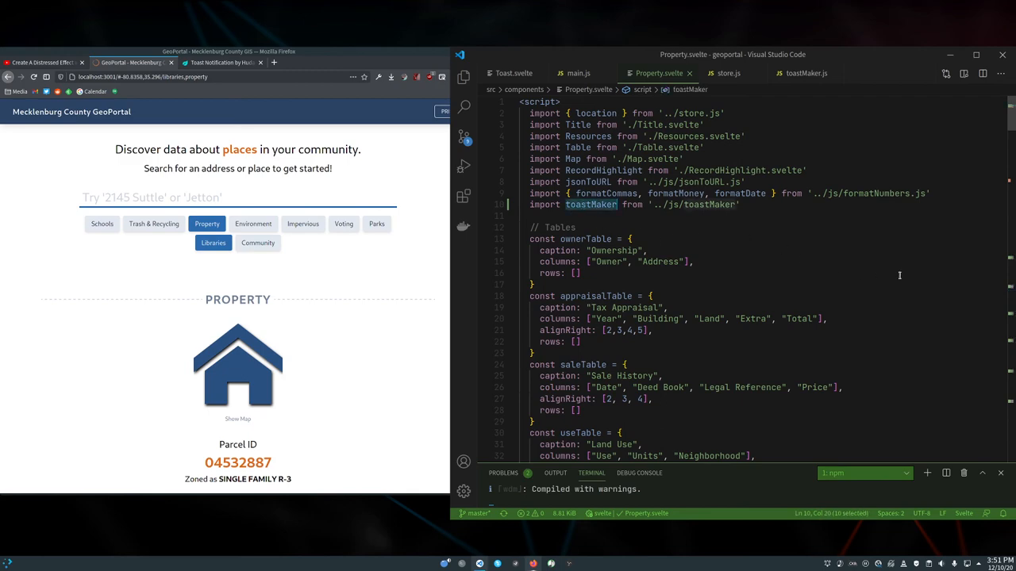
{"action": "scroll", "scroll_direction": "down", "scroll_amount": 3}
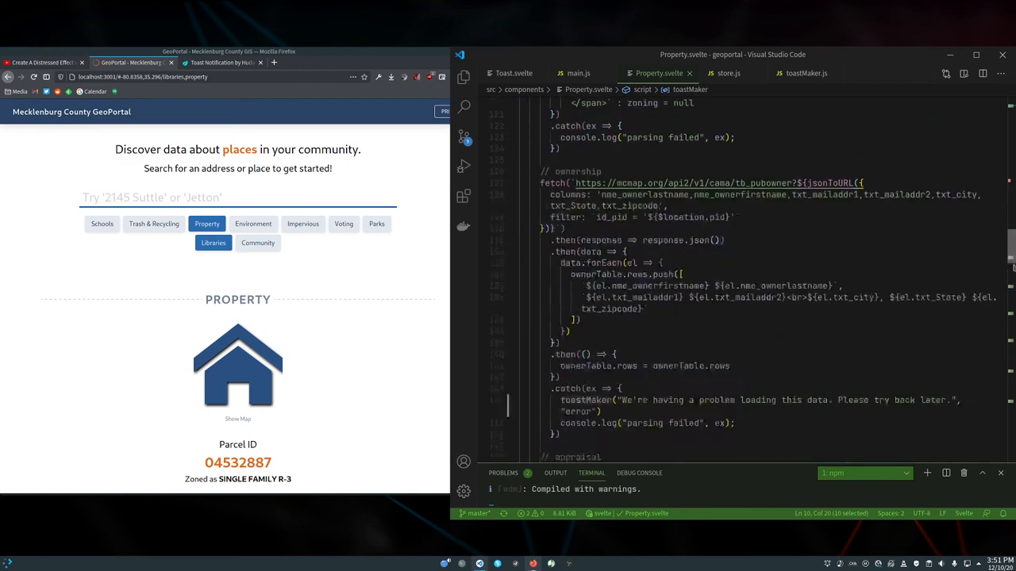
{"action": "scroll", "scroll_direction": "down", "scroll_amount": 3}
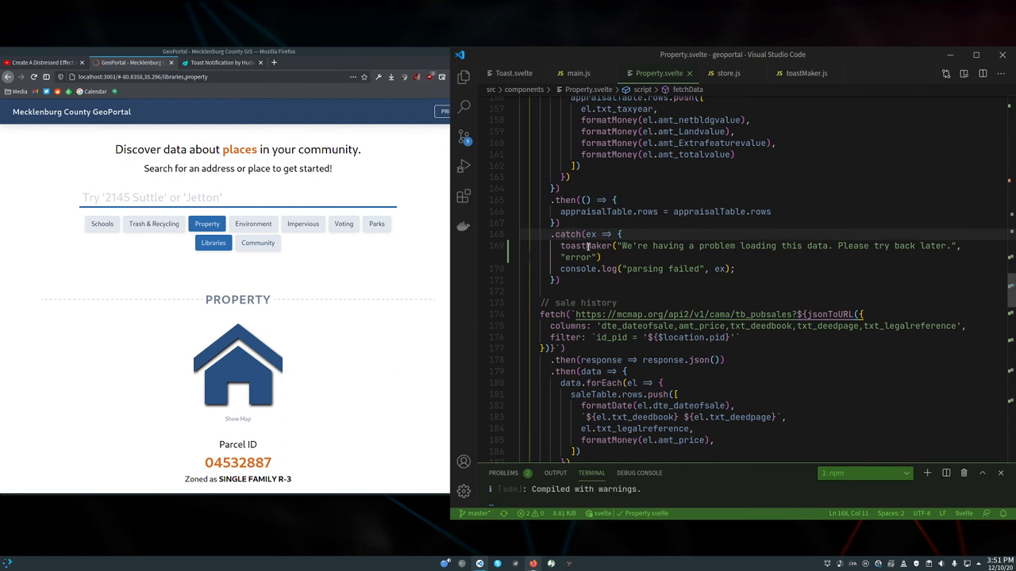
{"action": "double_click", "coordinate": [586, 246]}
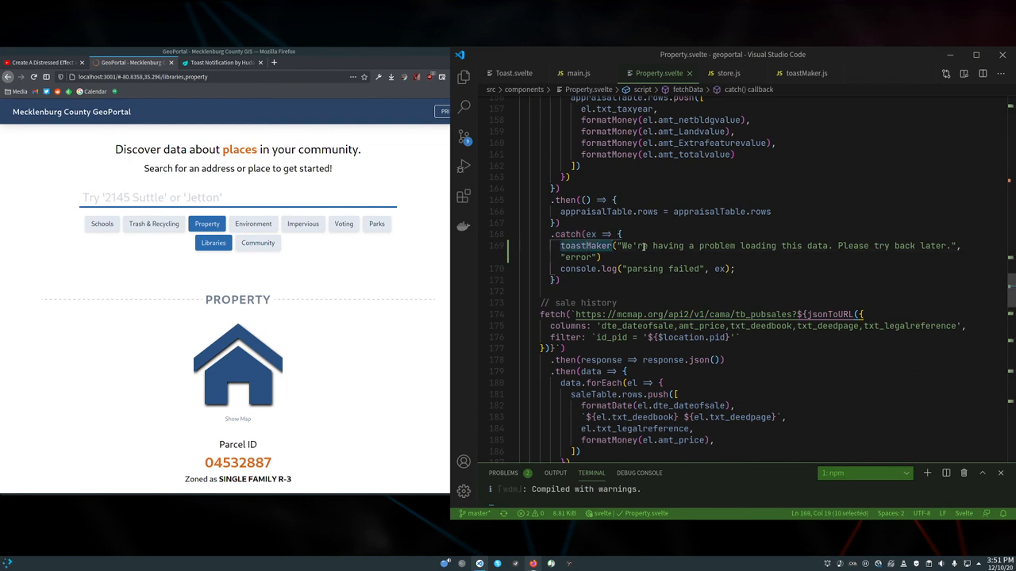